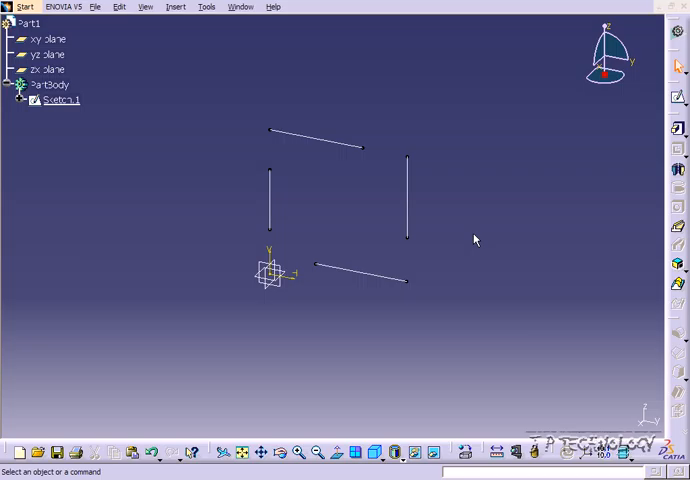
# Edit Sketch.1 in the Sketcher and expand the Trim flyout to see its options.
pyautogui.click(61, 100)
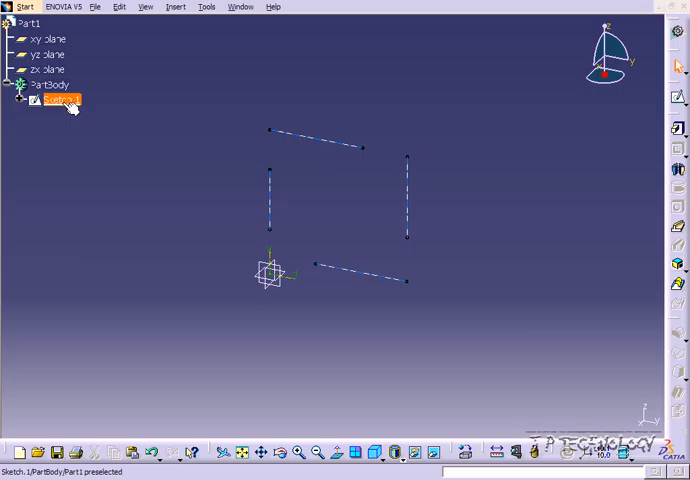
pyautogui.doubleClick(62, 100)
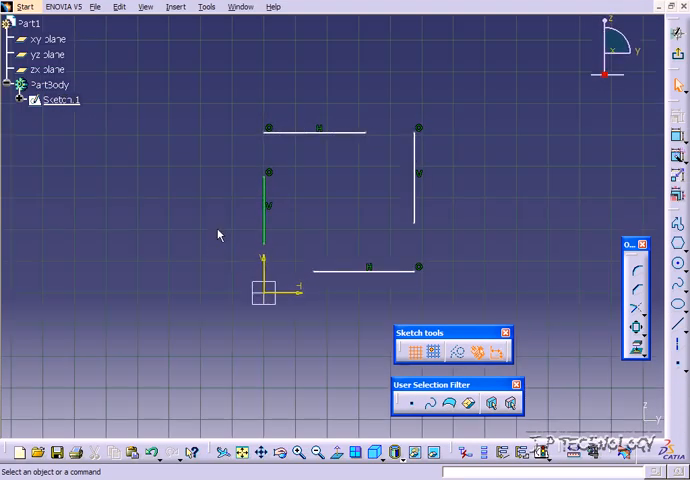
pyautogui.moveTo(370, 227)
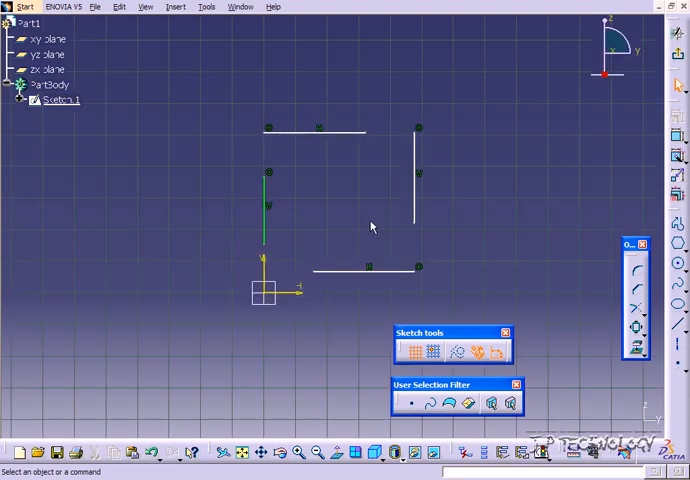
pyautogui.click(640, 312)
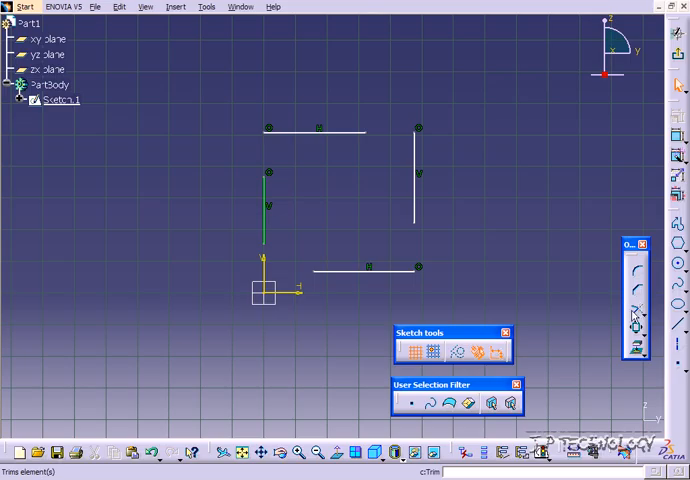
pyautogui.click(638, 311)
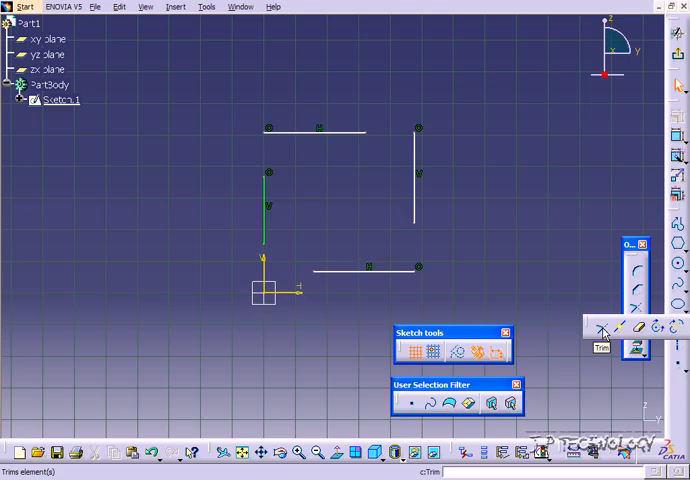
pyautogui.moveTo(583, 288)
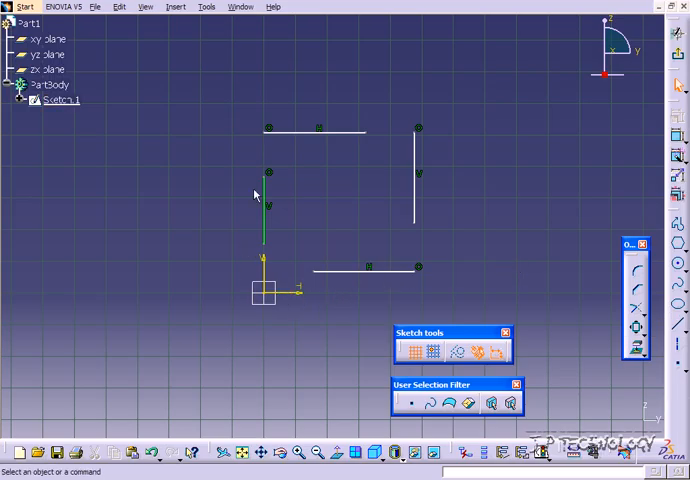
pyautogui.moveTo(304, 310)
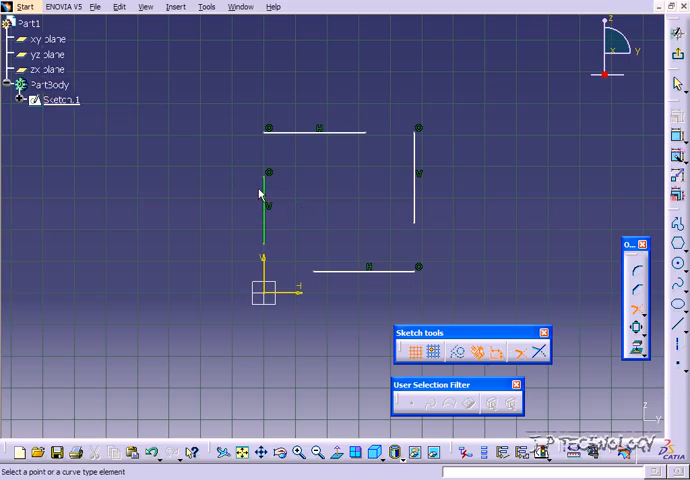
pyautogui.moveTo(266, 210)
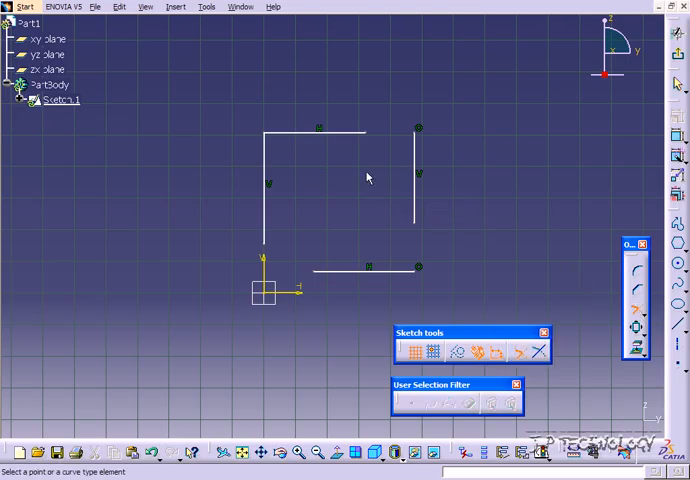
# Trim another pair of adjacent lines to close a corner of the square.
pyautogui.click(340, 131)
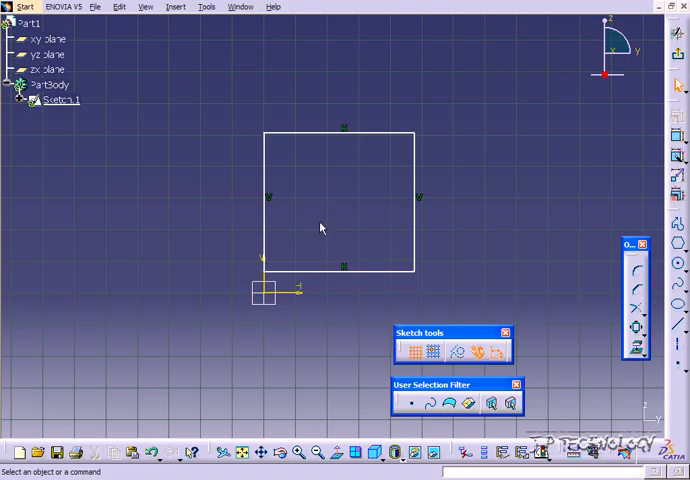
pyautogui.moveTo(332, 183)
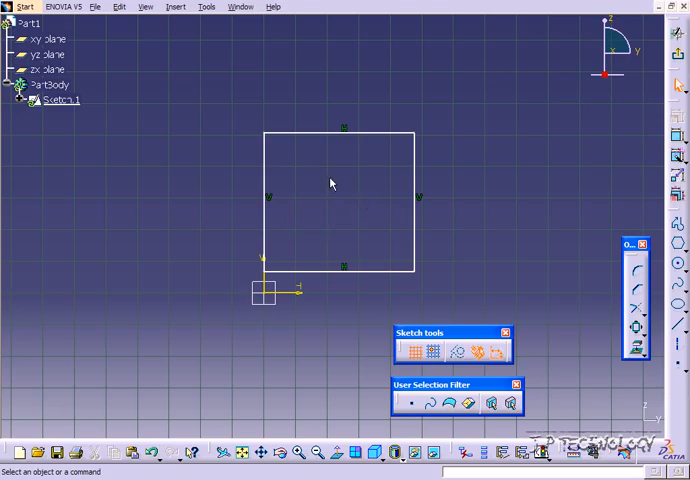
pyautogui.moveTo(493, 199)
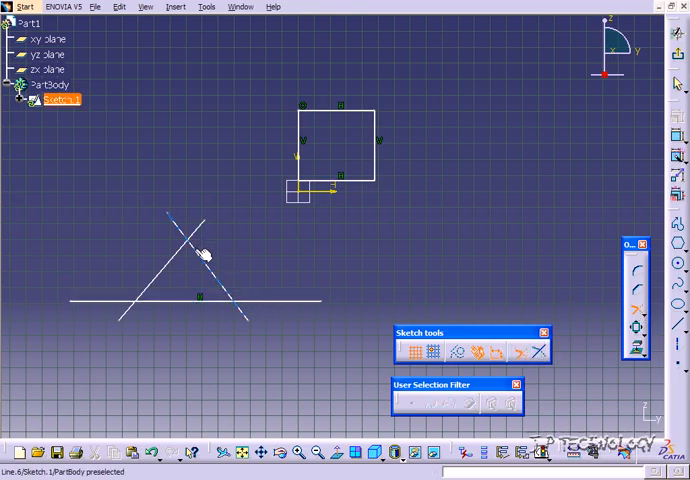
# Trim the right and left slanted lines together to close the triangle apex.
pyautogui.click(200, 250)
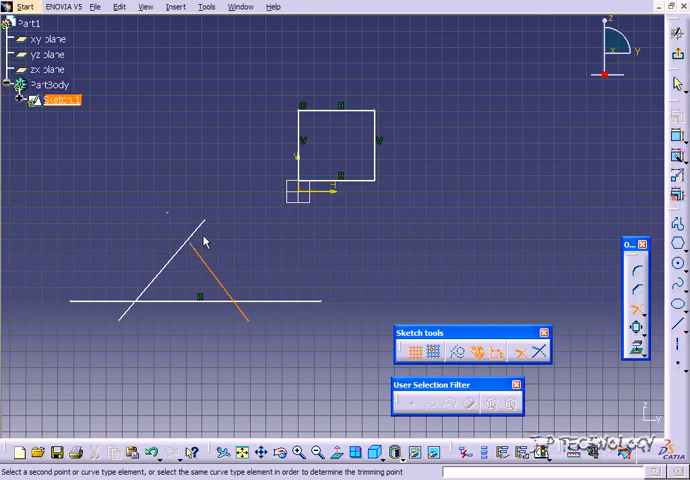
pyautogui.click(200, 240)
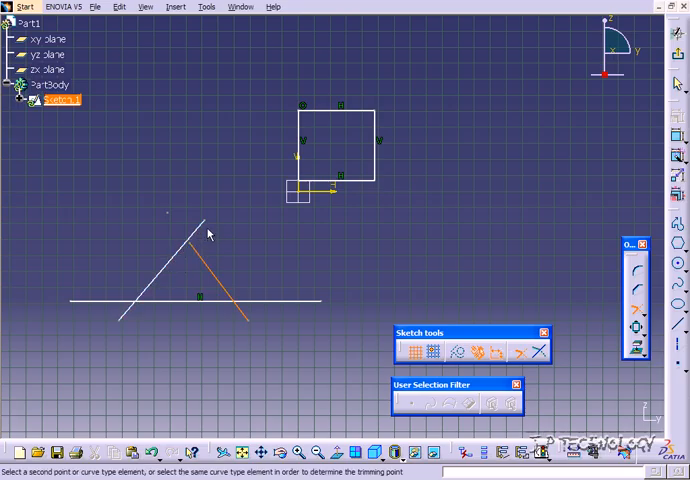
pyautogui.moveTo(190, 245)
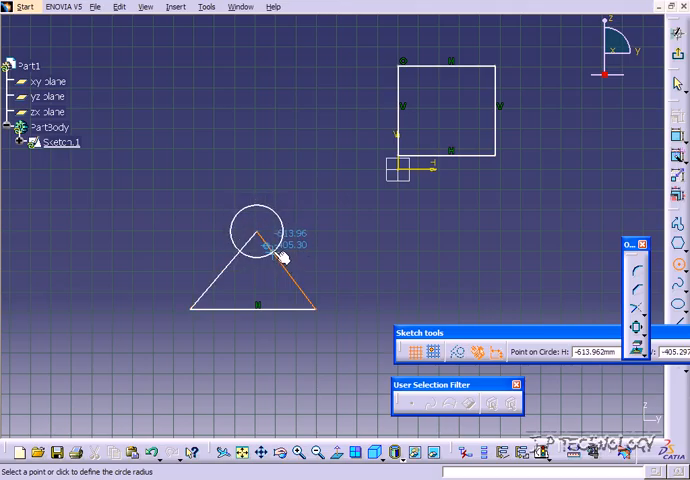
# Set the radius of the circle centred near the triangle apex.
pyautogui.click(277, 250)
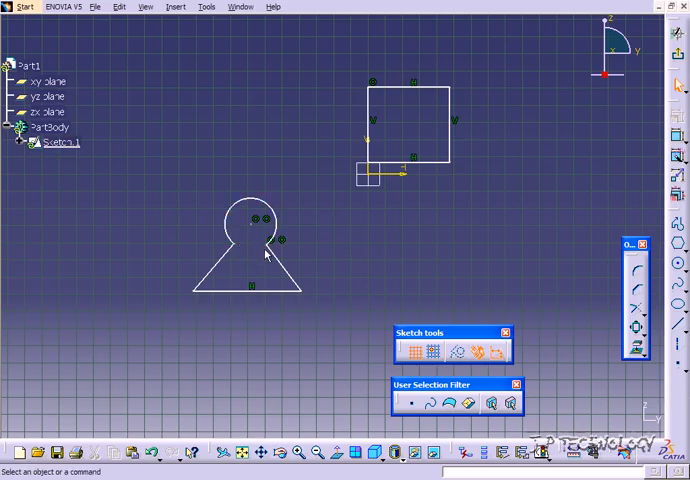
pyautogui.moveTo(246, 253)
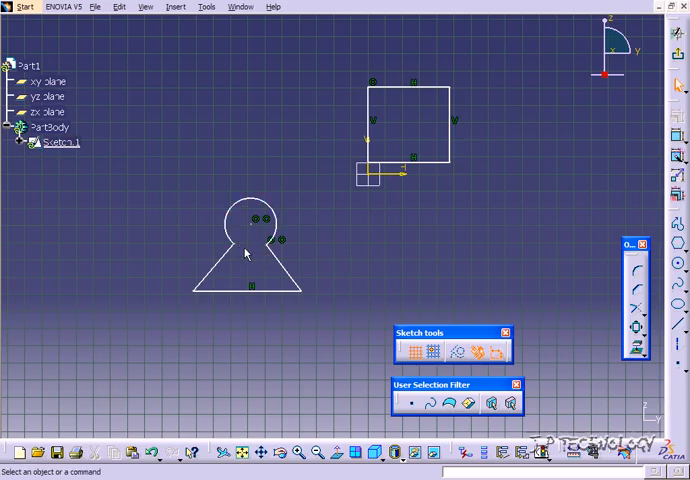